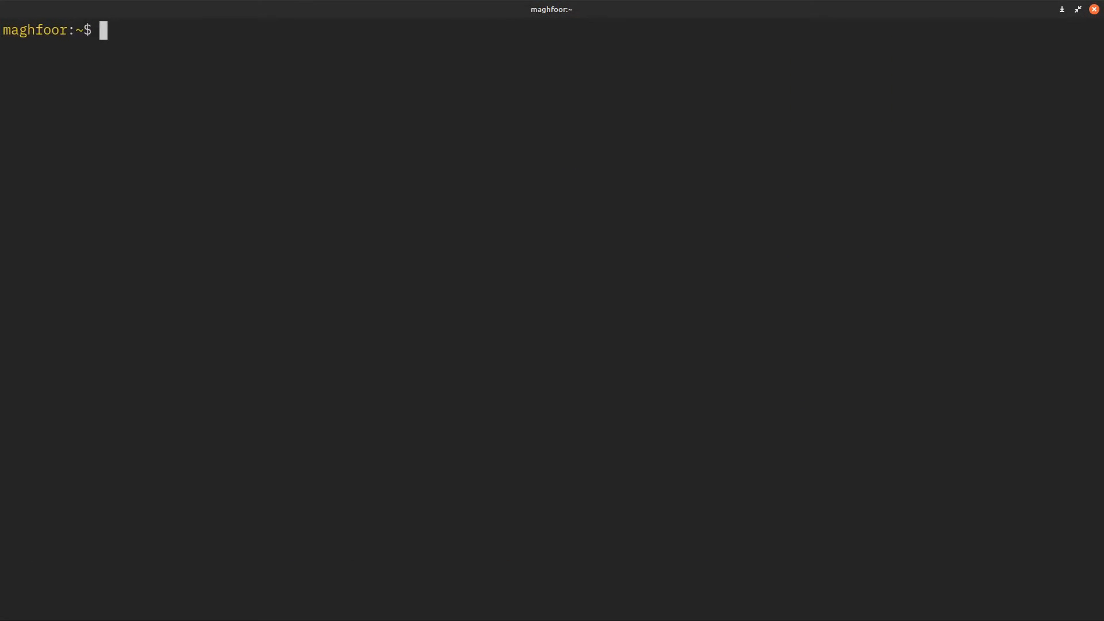
Step: Launch nvim in ~/.config/nvim, expand the lua folder, and list the available colorschemes
text(cd .)
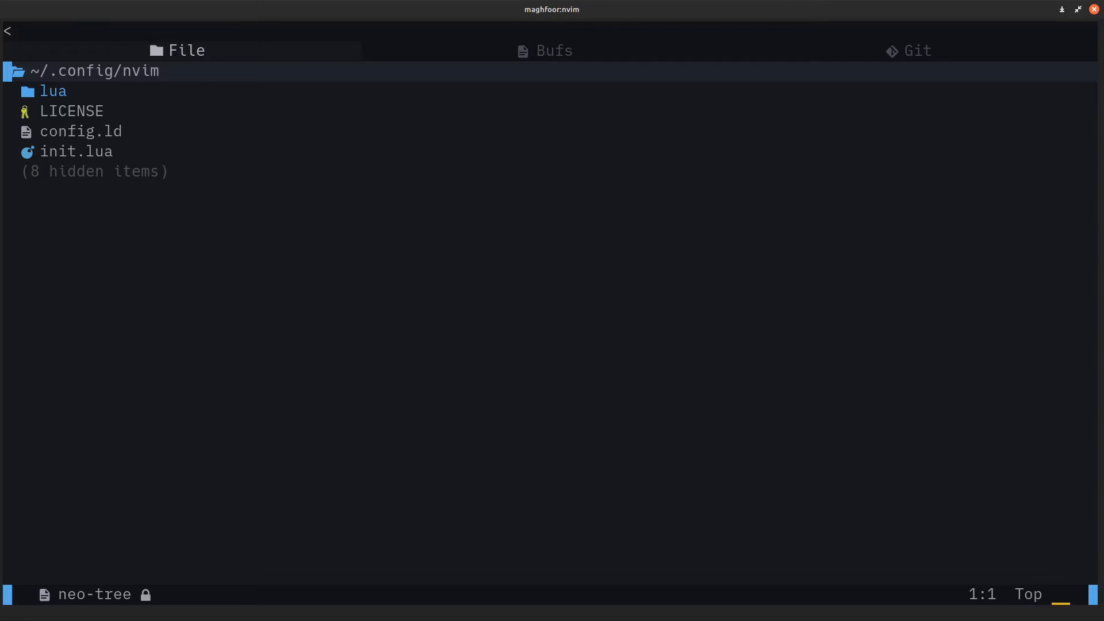
click(53, 91)
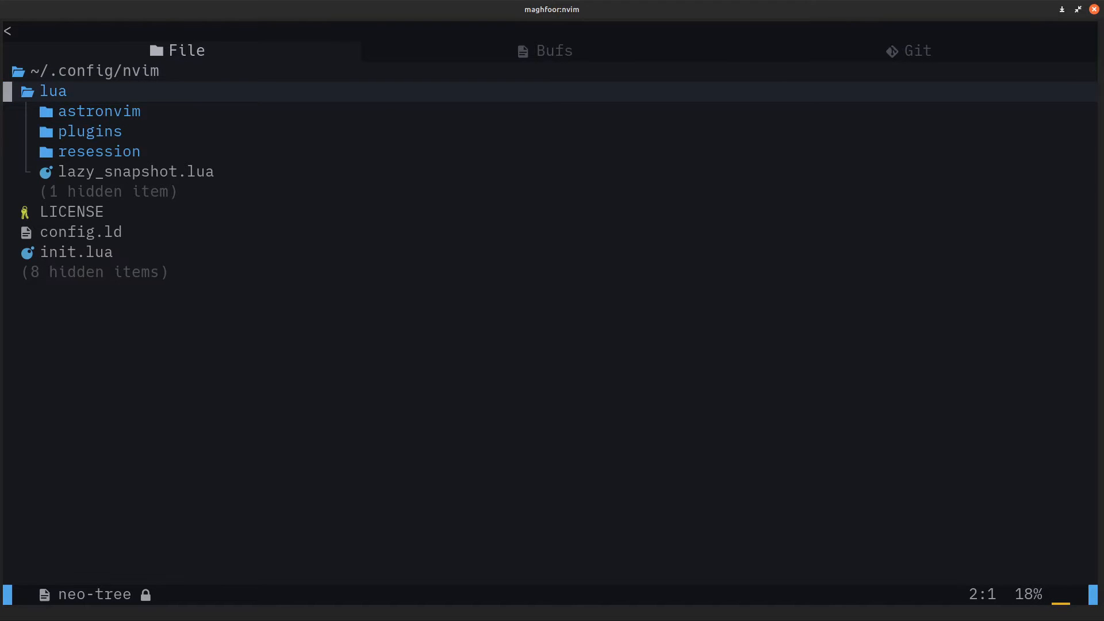
key(j)
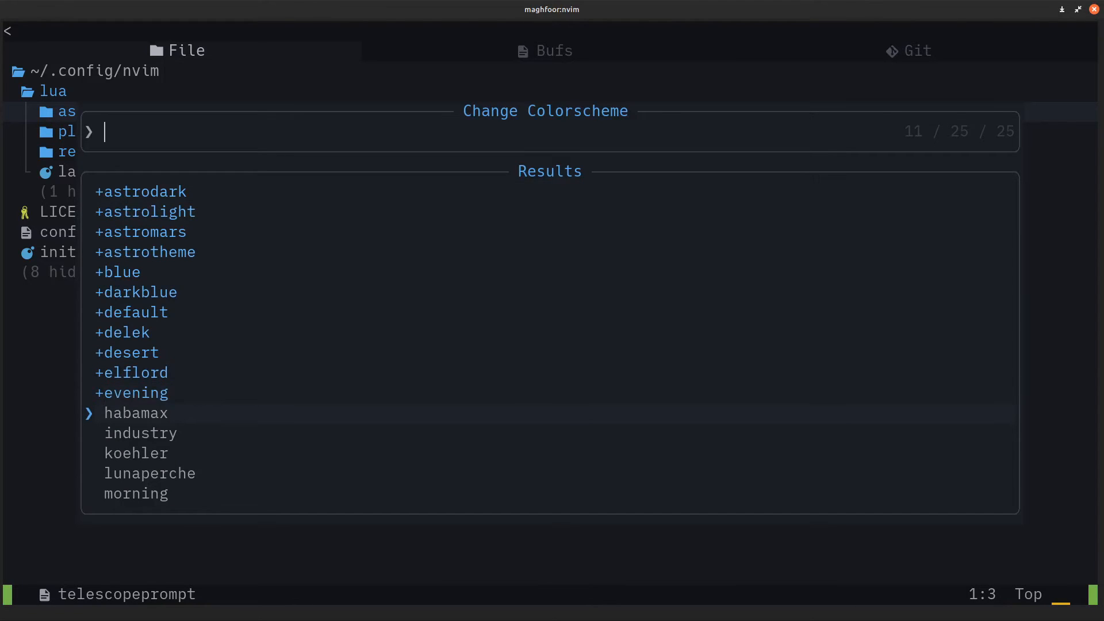
Step: Dismiss the Change Colorscheme picker to return to the config file tree
key(Escape)
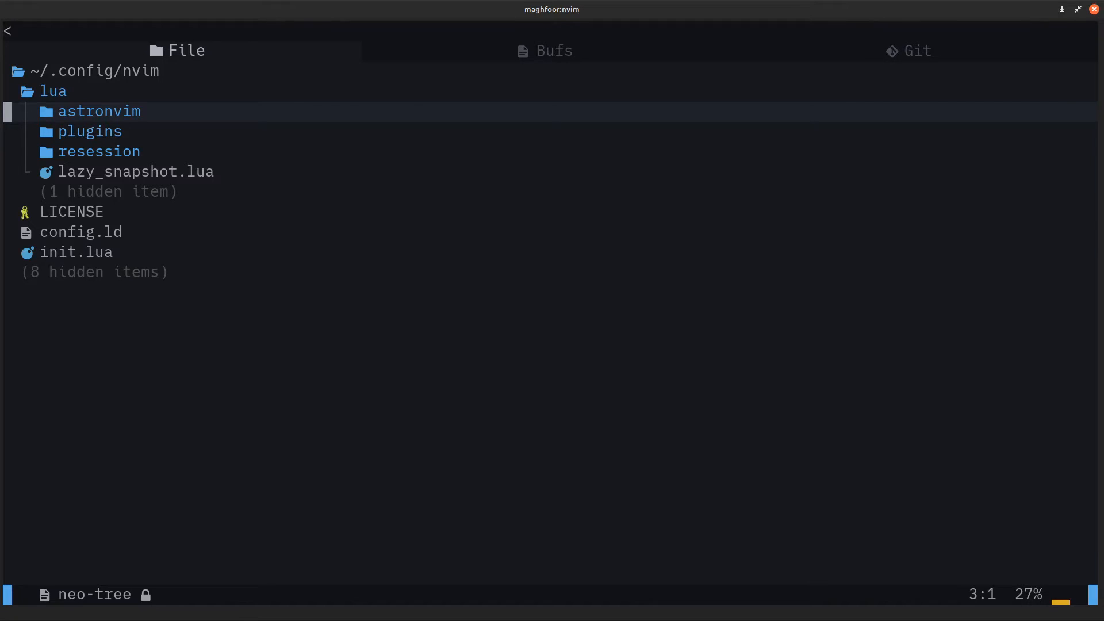
Step: Leave the editor for Firefox with a new tab's address bar focused
key(shift+H)
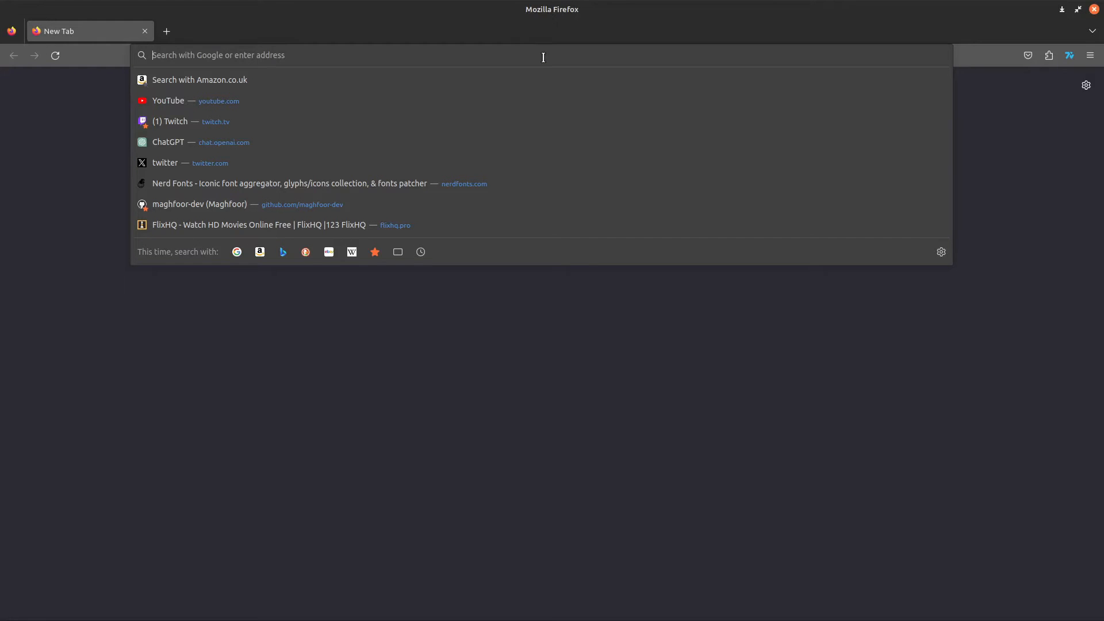
Step: Search 'nightfox neovim theme' and land on the EdenEast/nightfox.nvim GitHub repository
text(nif)
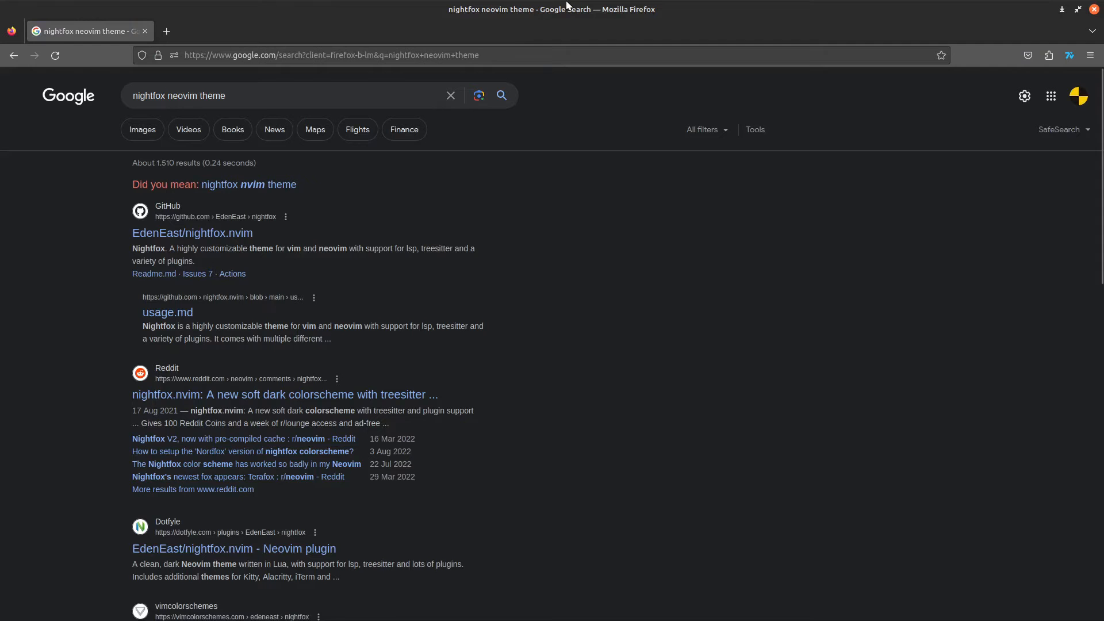
click(192, 234)
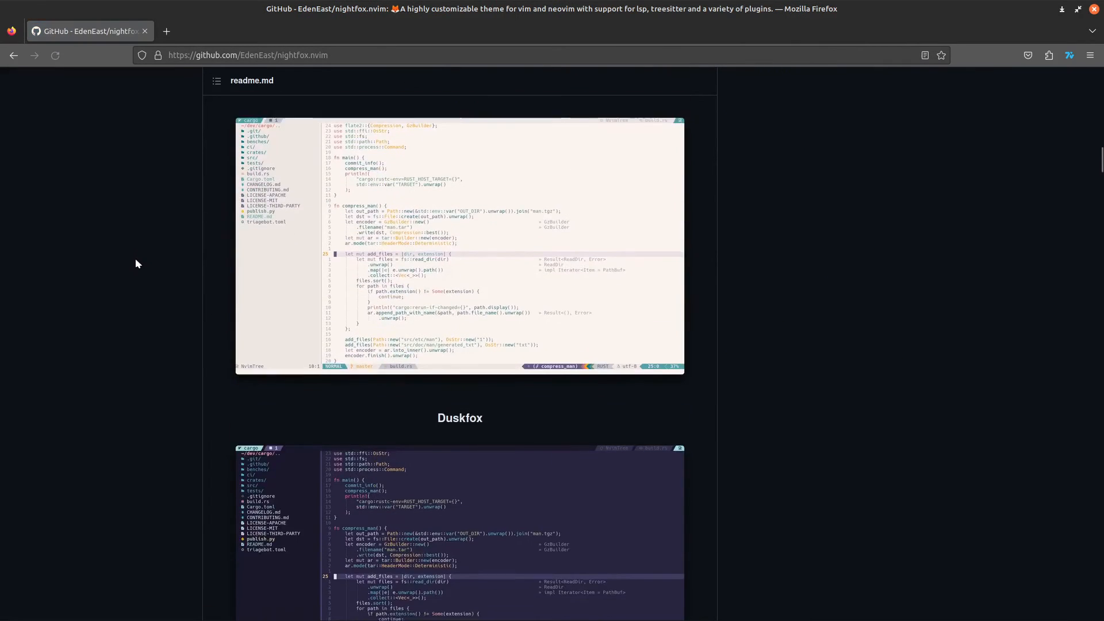
scroll(down, 3)
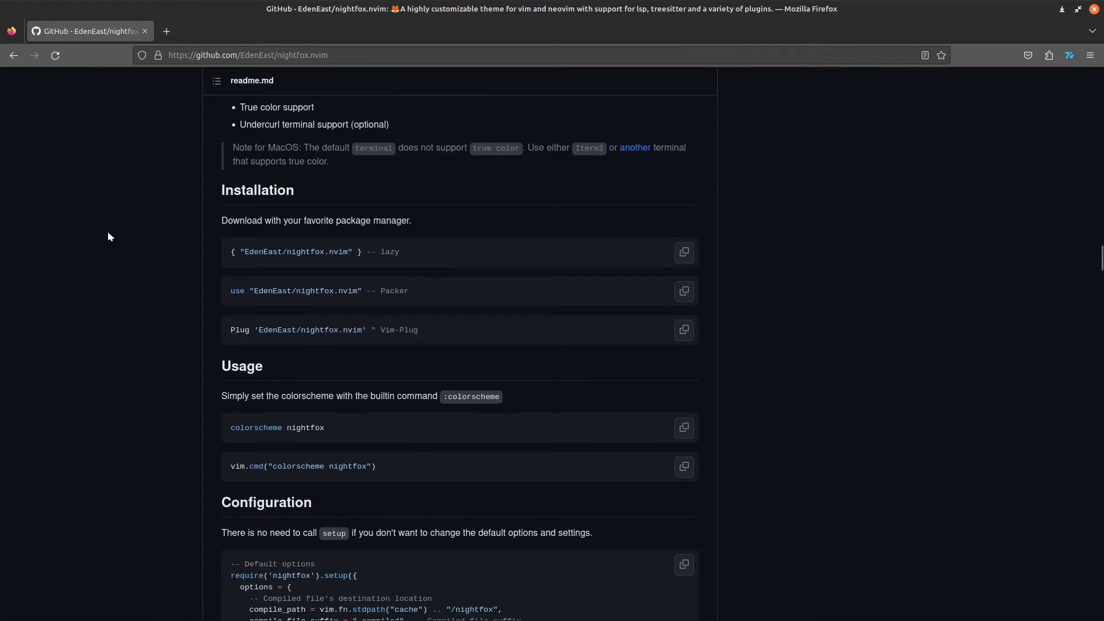
scroll(down, 3)
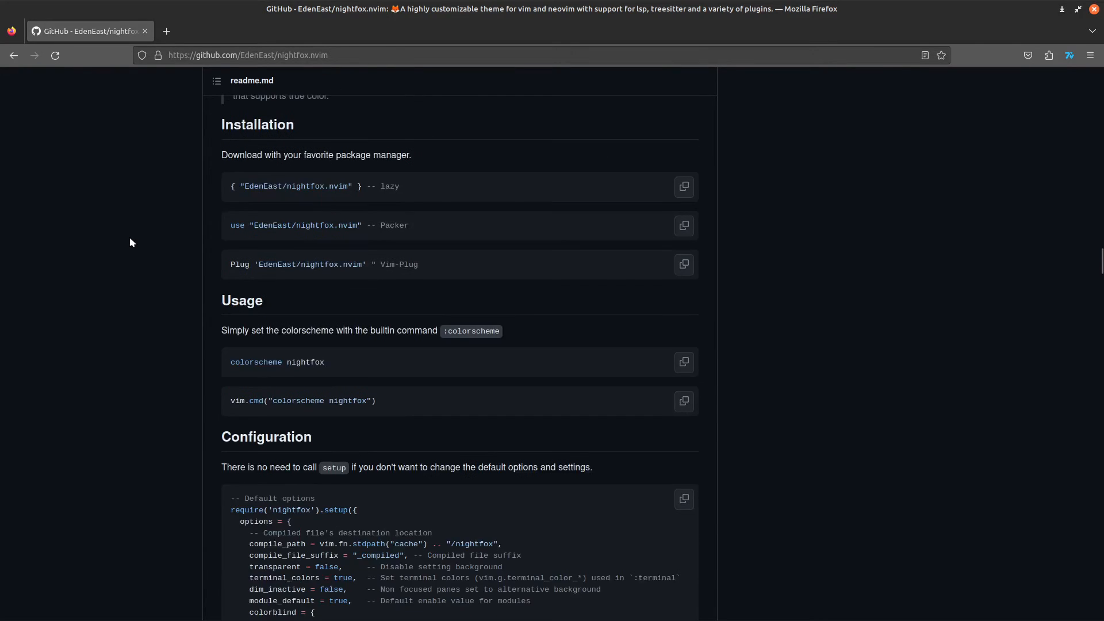
scroll(down, 3)
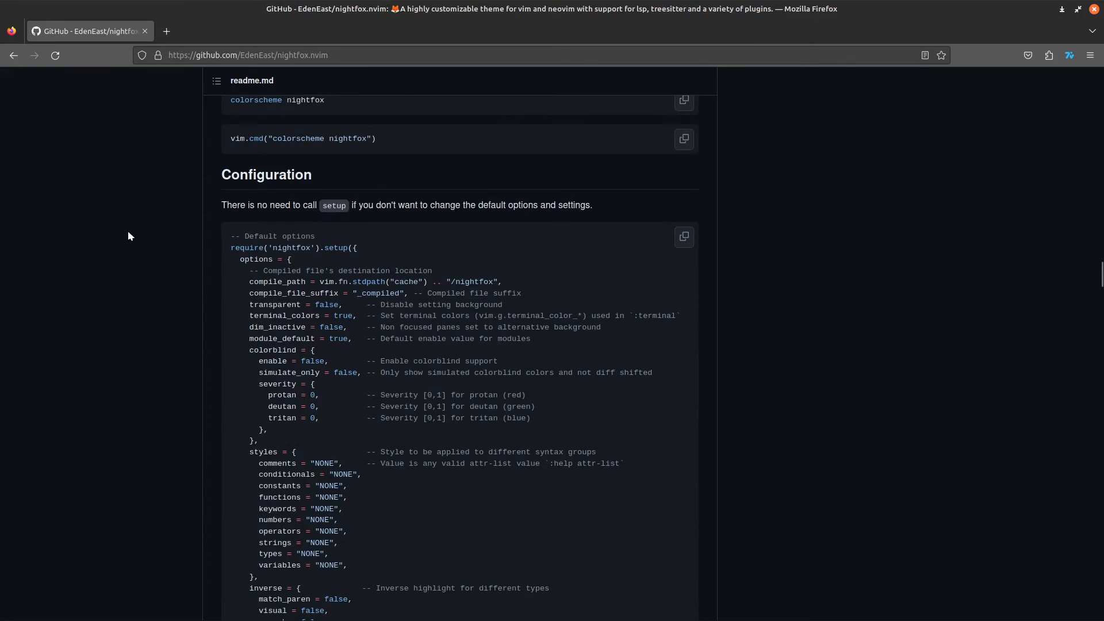
scroll(down, 3)
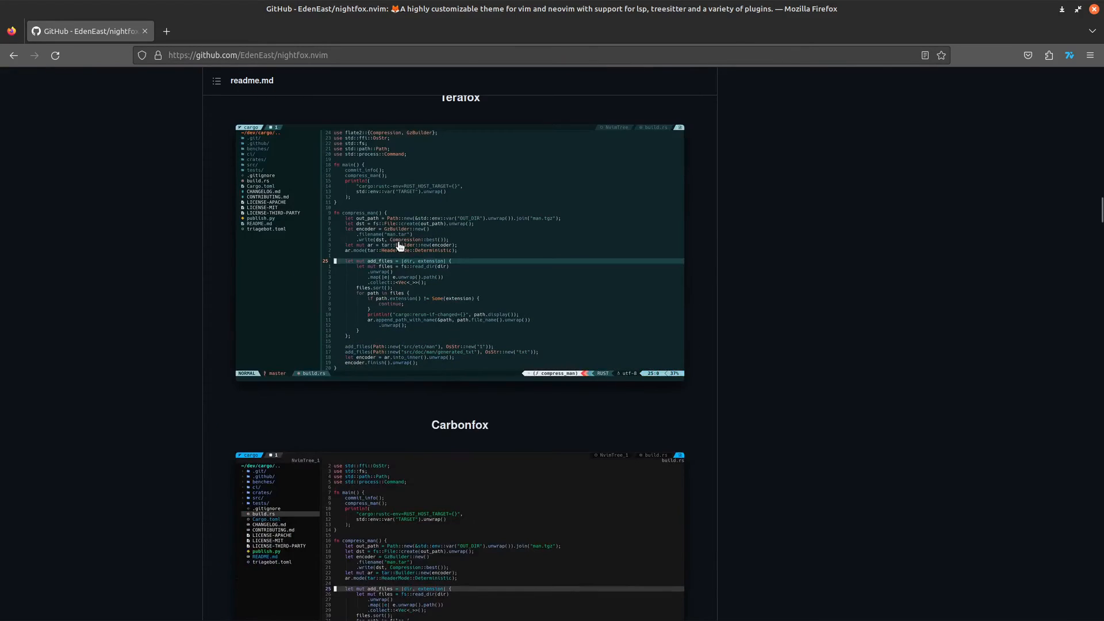
scroll(down, 3)
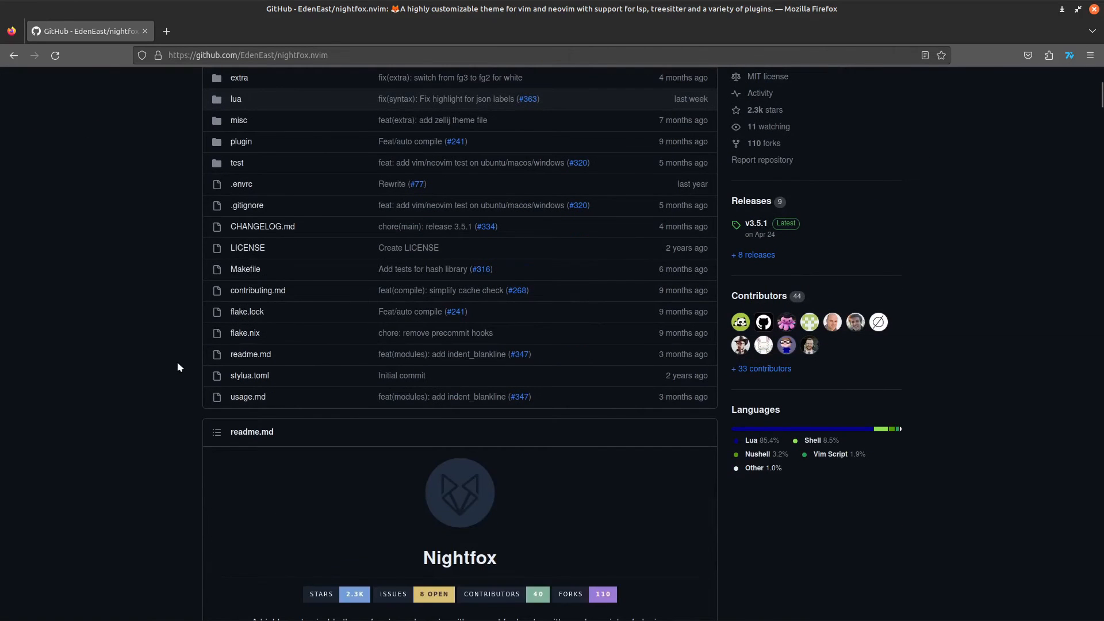
mouse_move(193, 163)
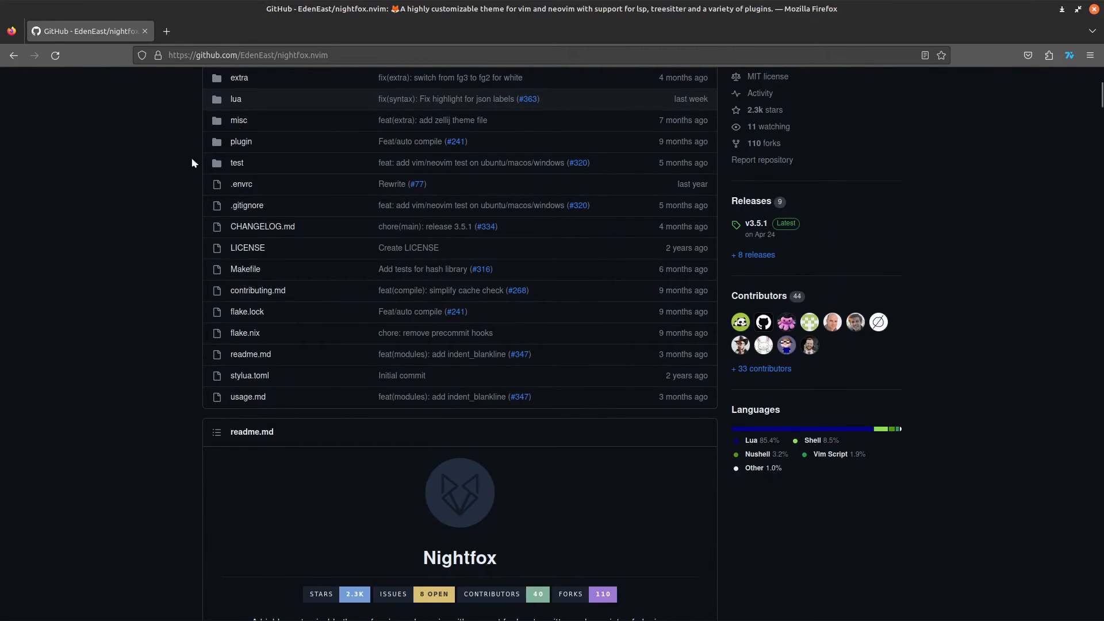
mouse_move(166, 141)
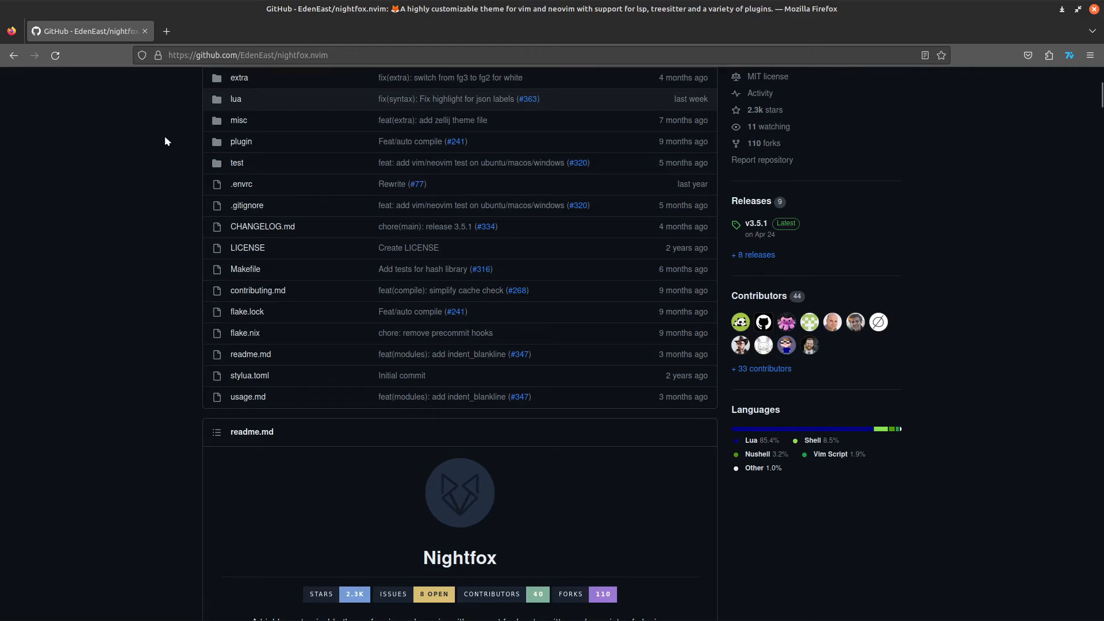
right_click(285, 55)
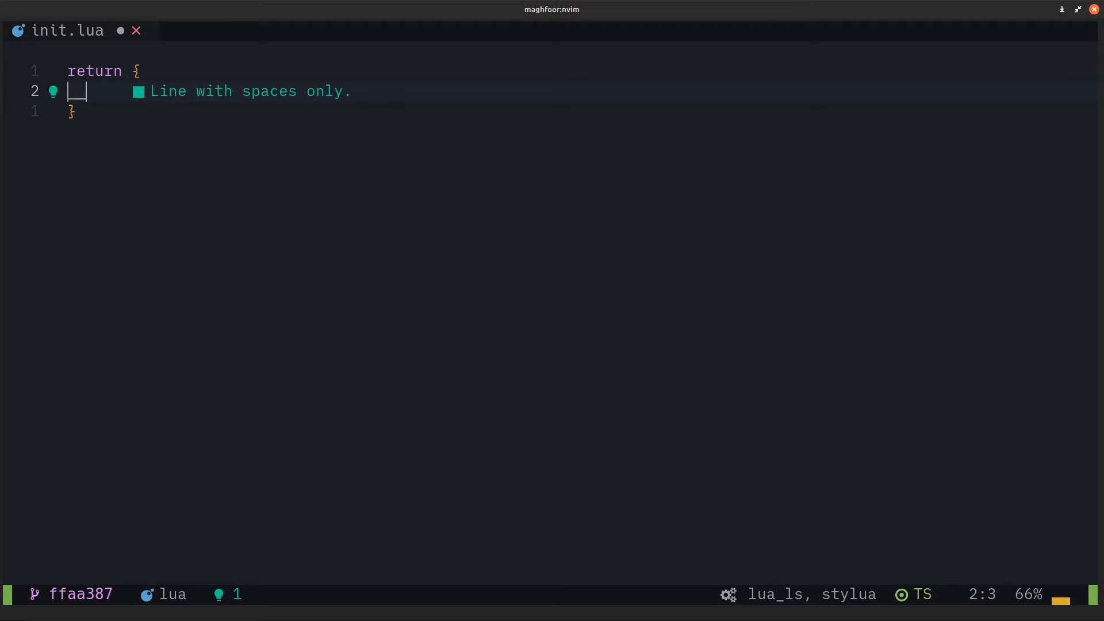
Step: Add a plugins spec entry "EdenEast/nightfox.nvim" to init.lua
text(plugins = {)
text({})
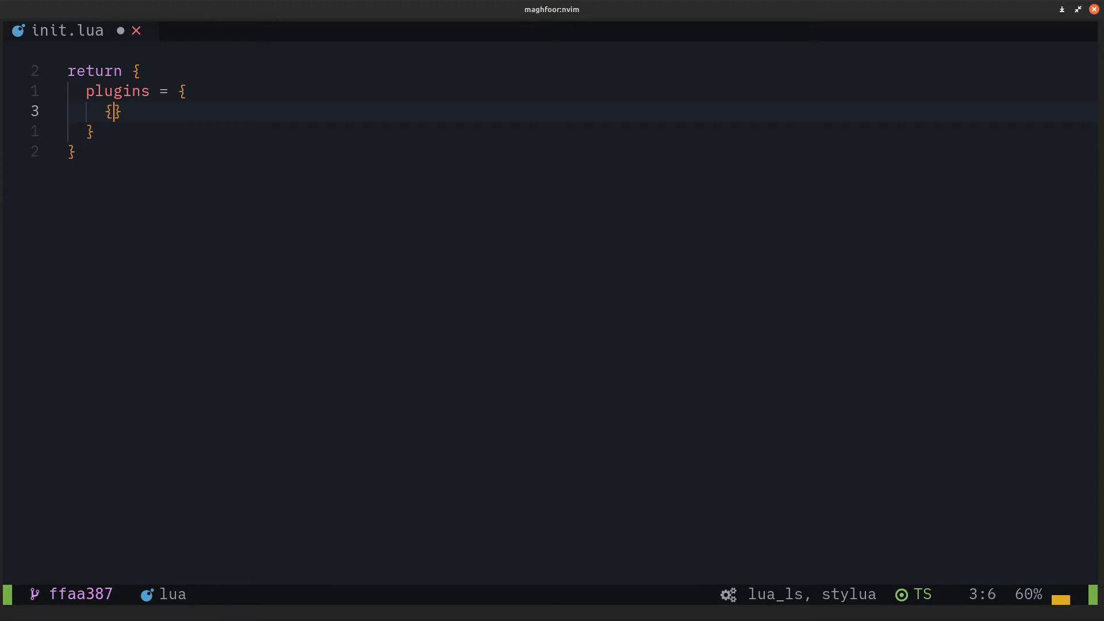
key(Return)
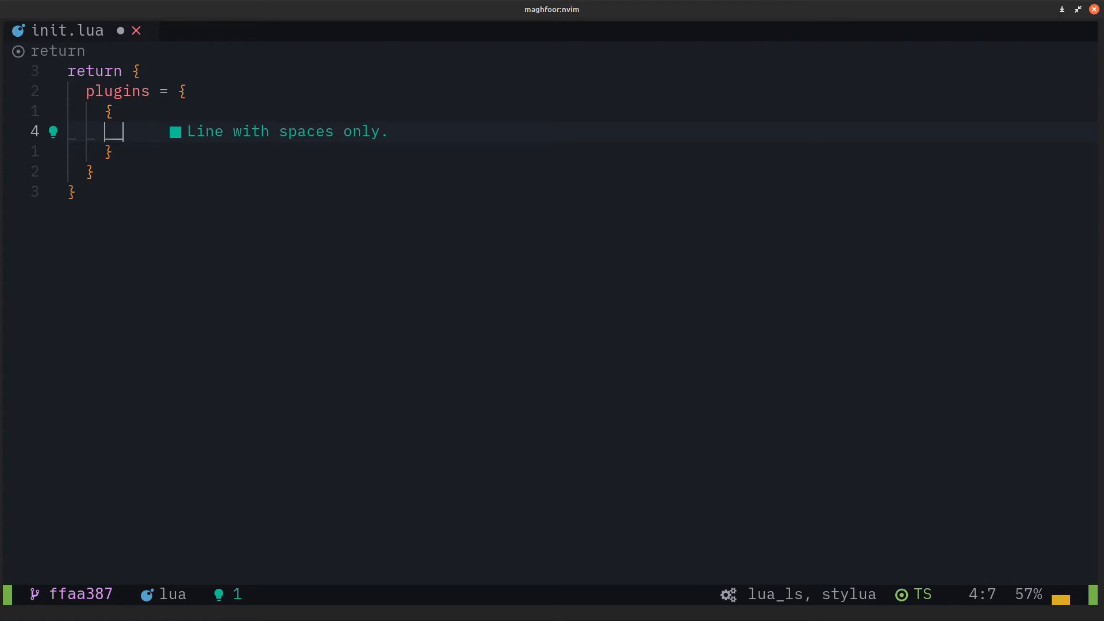
text(")
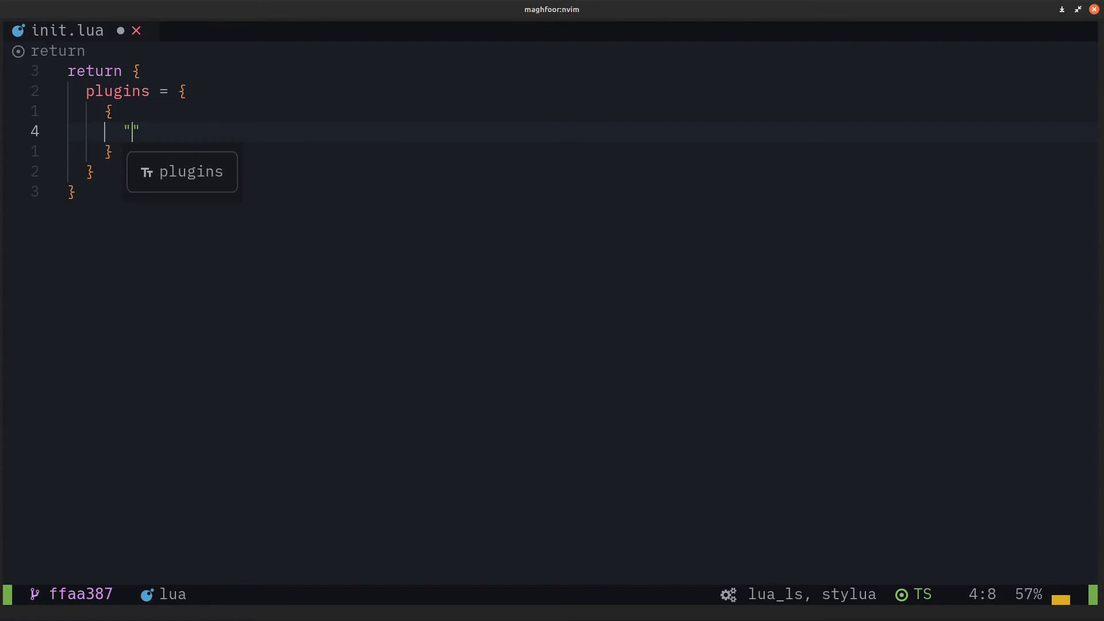
text(EdenEast/nightfox.nvim)
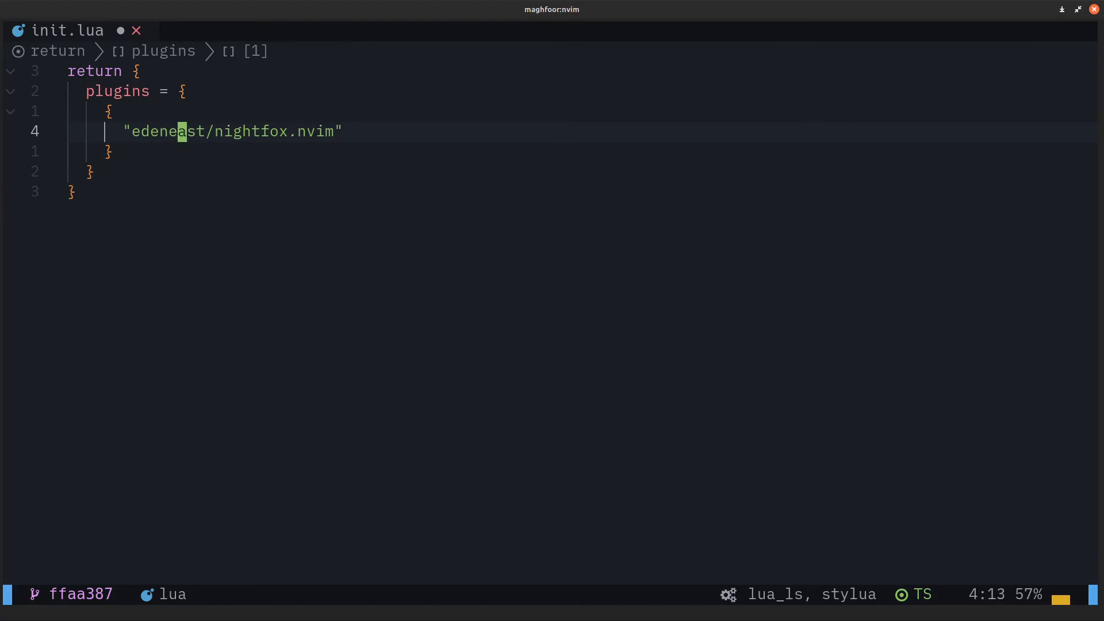
Step: Give the nightfox spec name = "nightfox", accepting the completion
text(,)
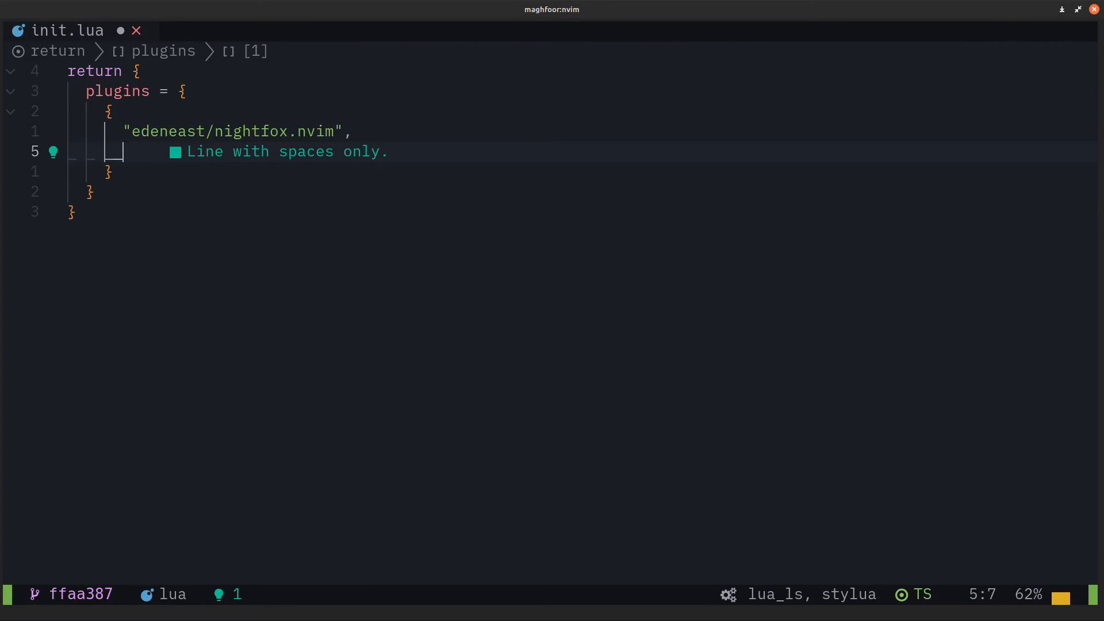
text(name =)
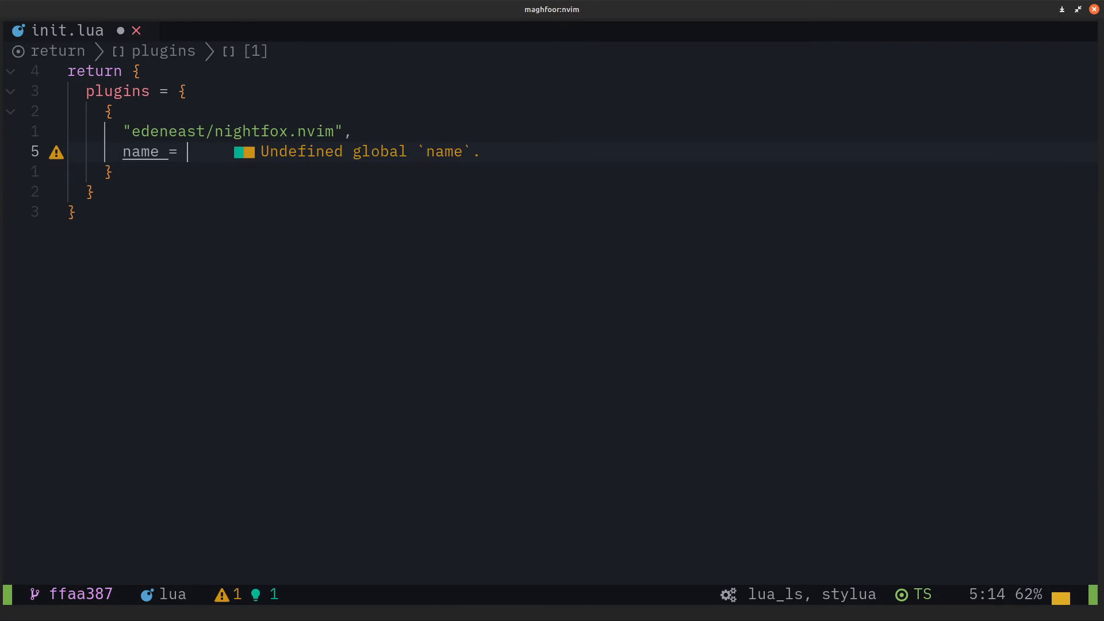
text("nigh")
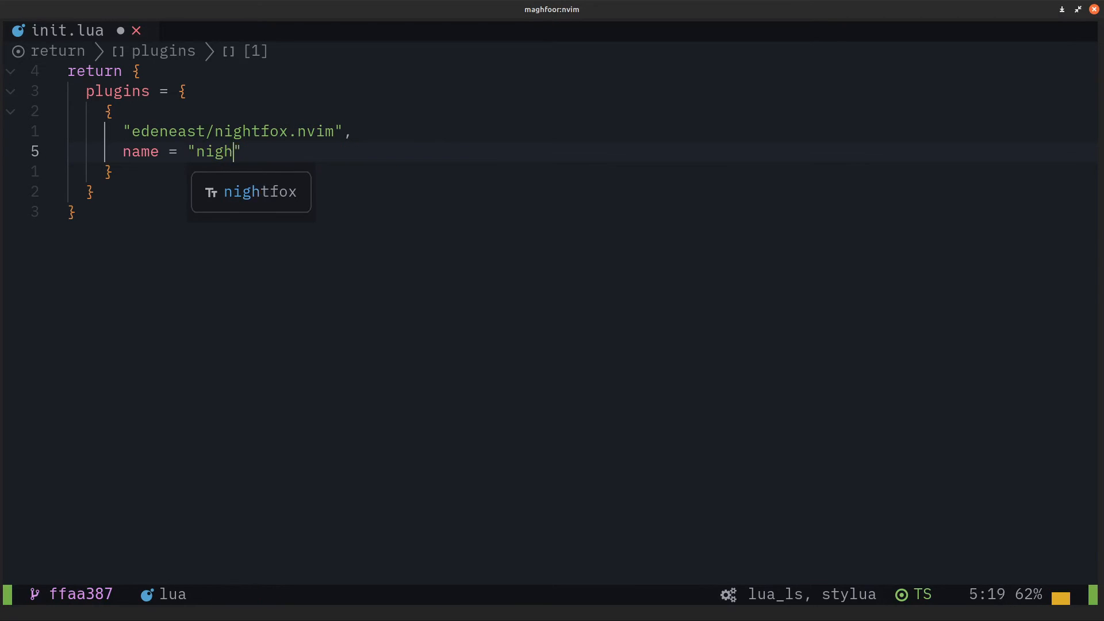
key(Tab)
text(con)
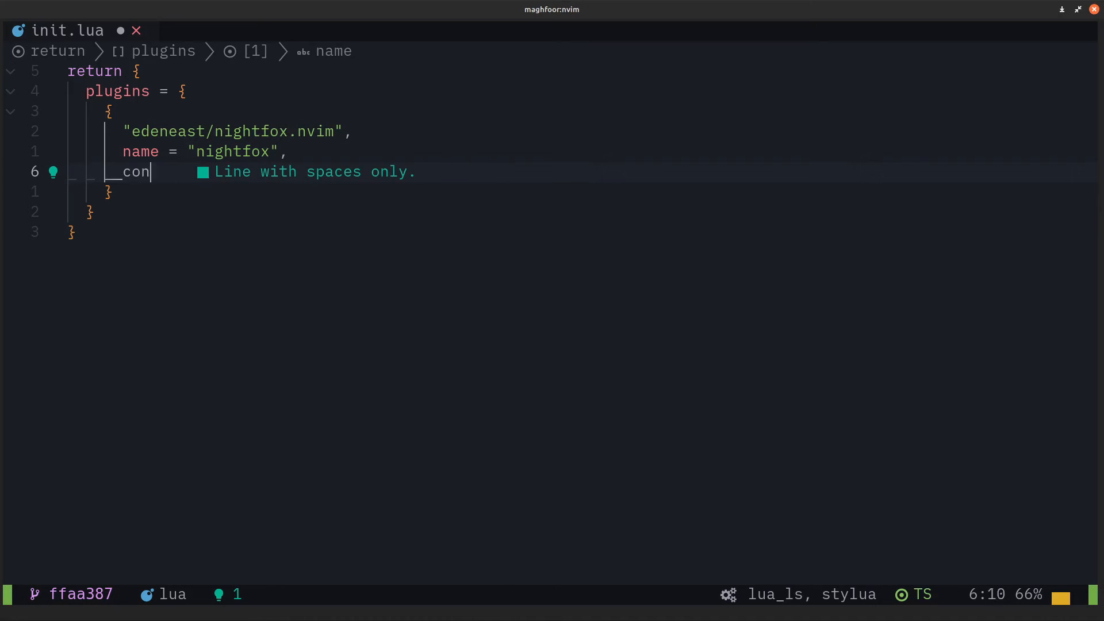
Step: Add config = function() require("nightfox").setup {} end to the spec
text(fig)
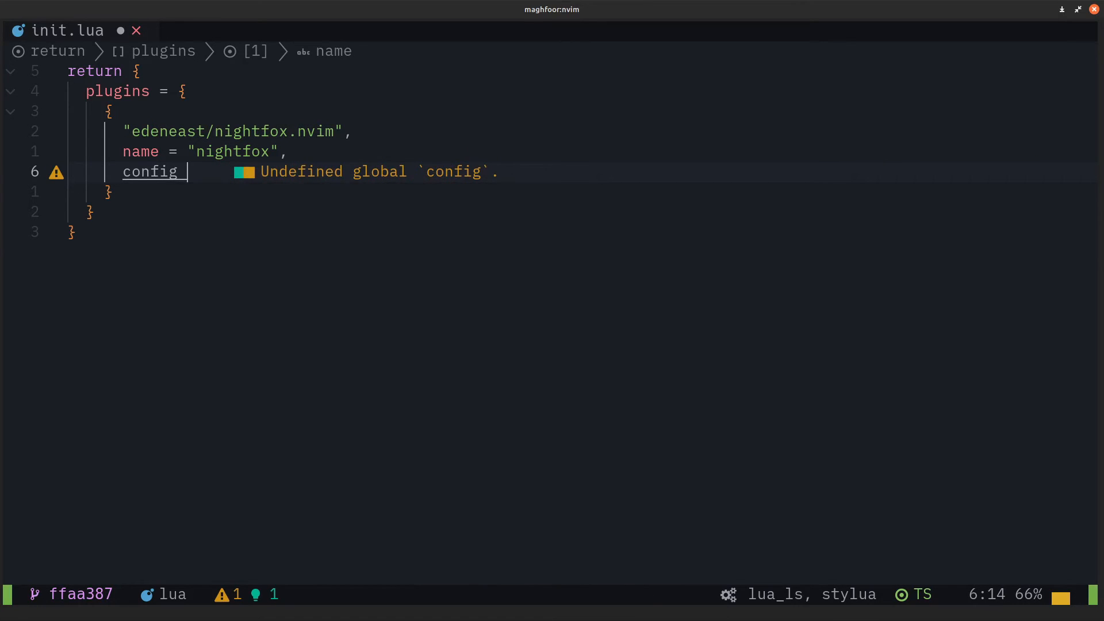
text(=)
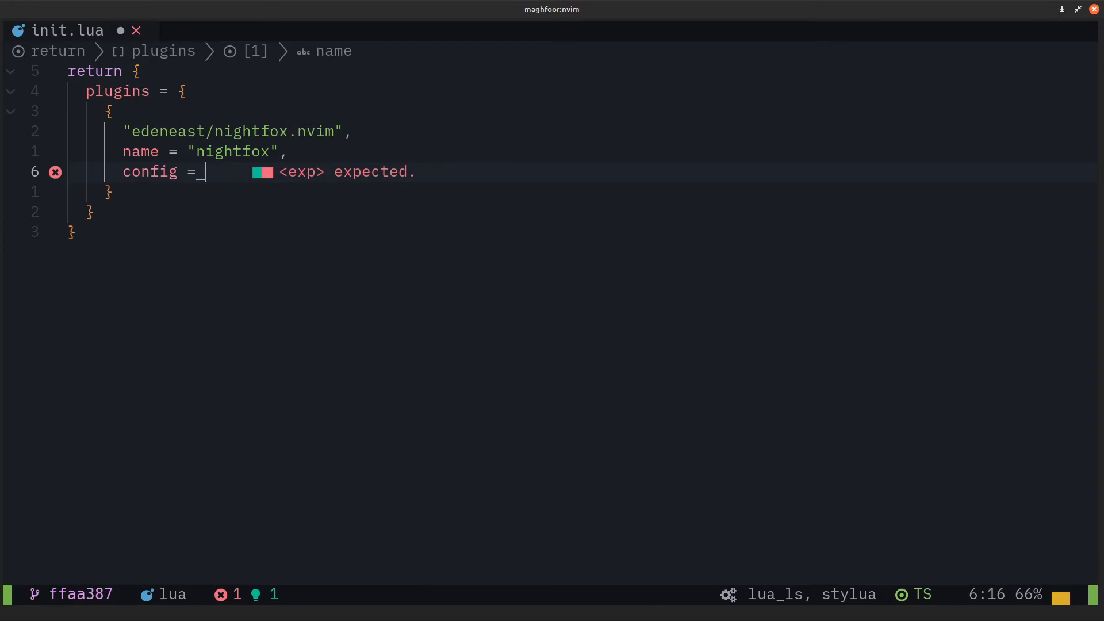
text(function())
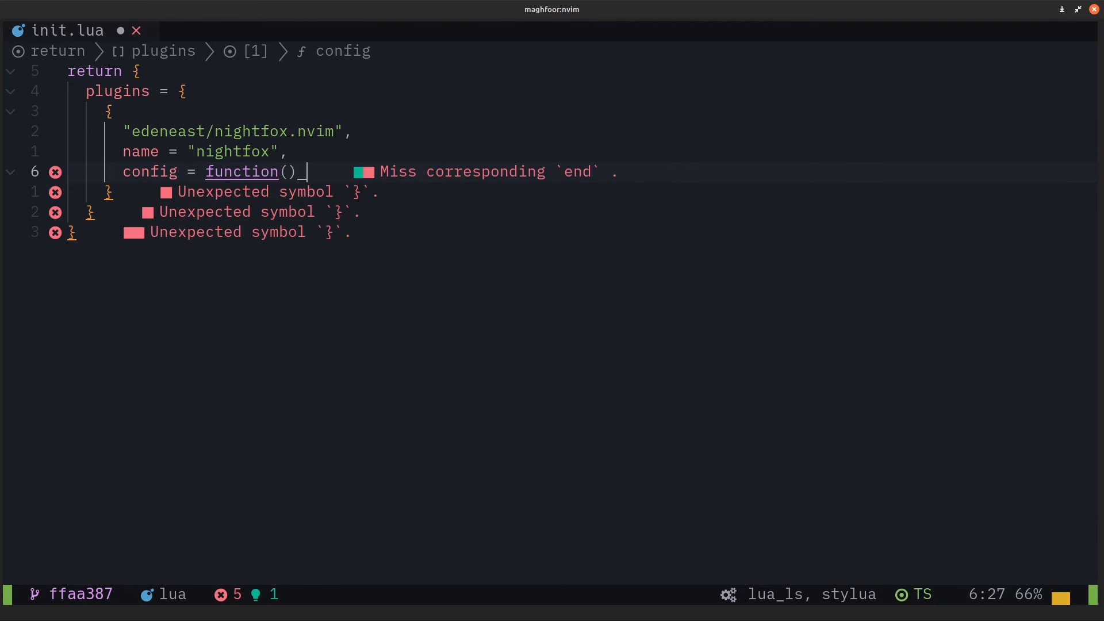
text(require()
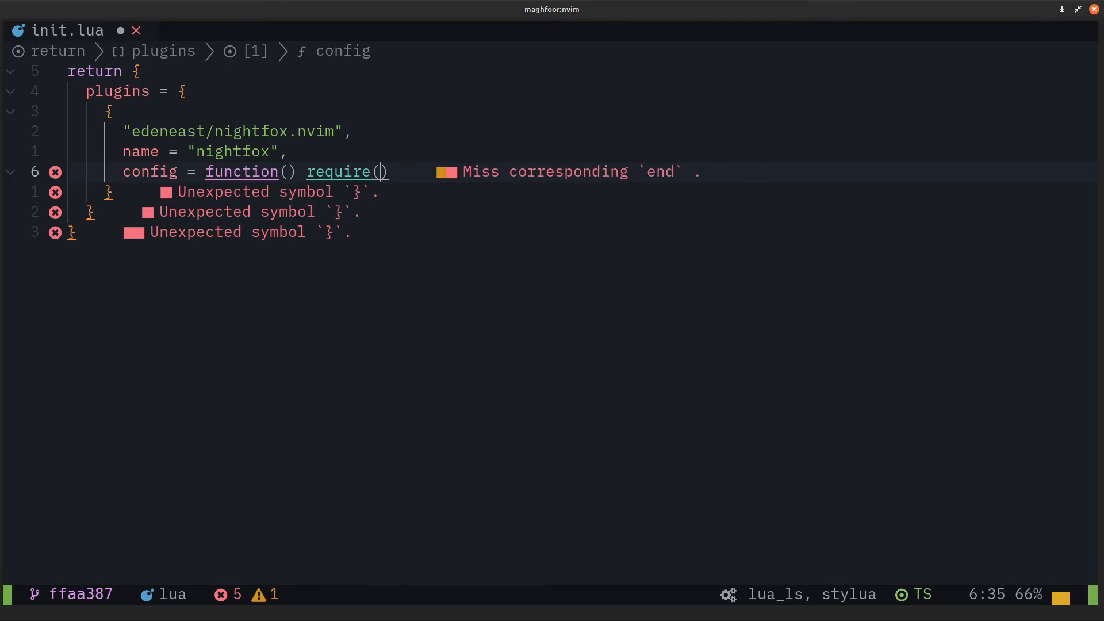
text("nightfox")
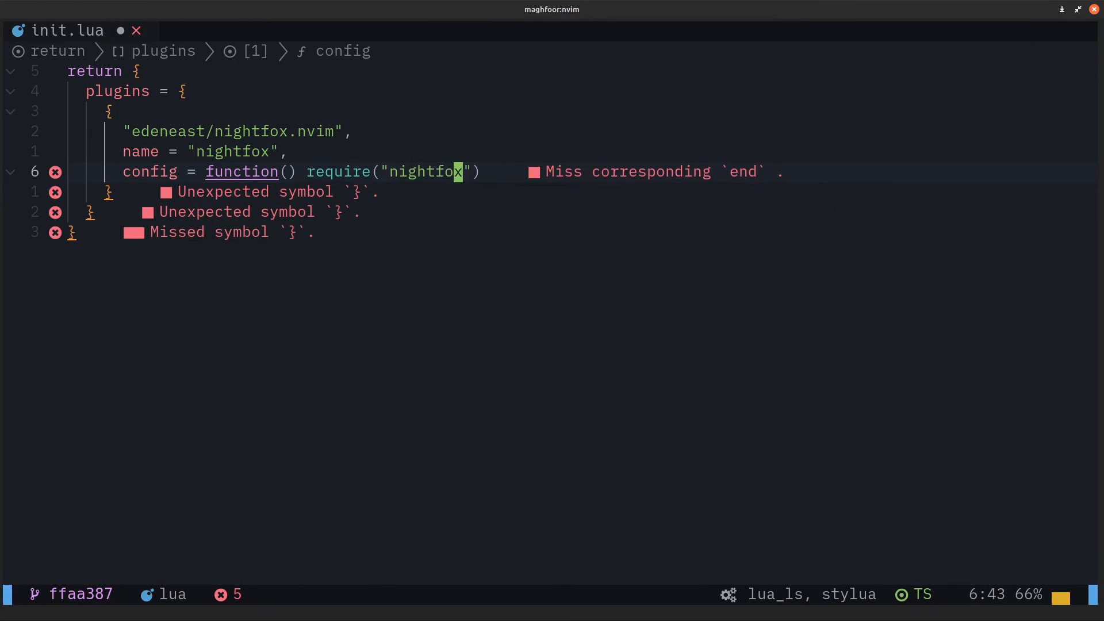
text(.setup)
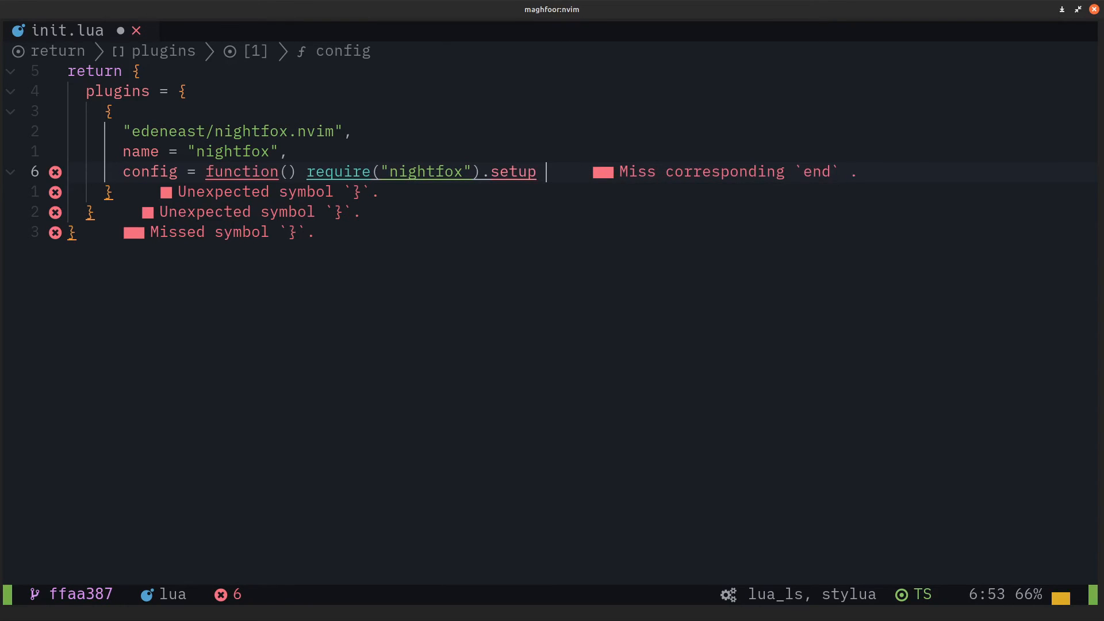
text({})
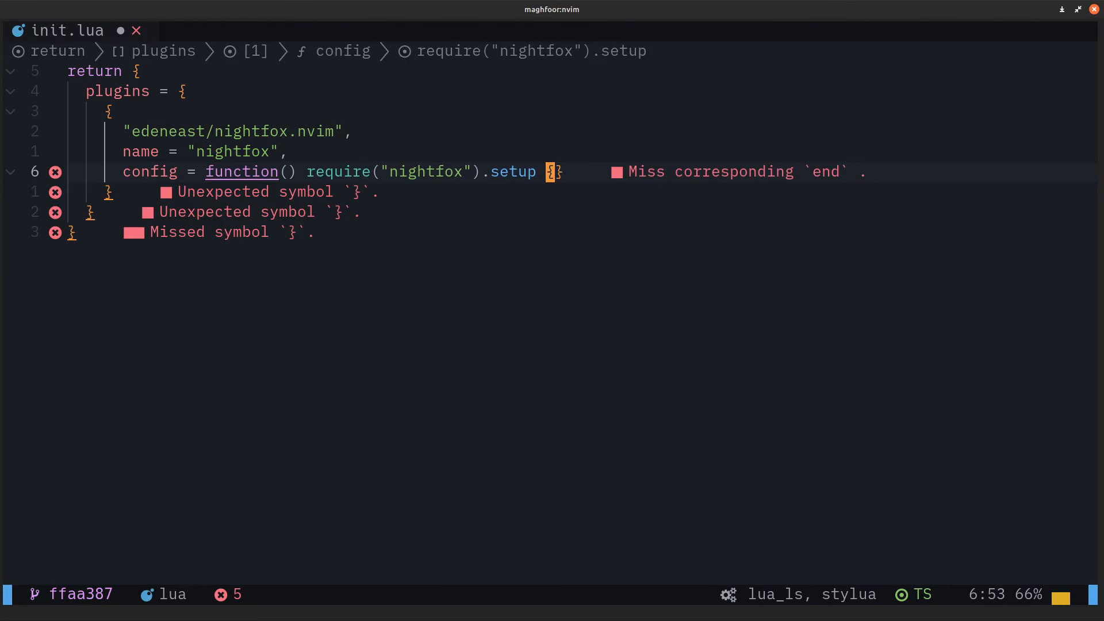
text(end,)
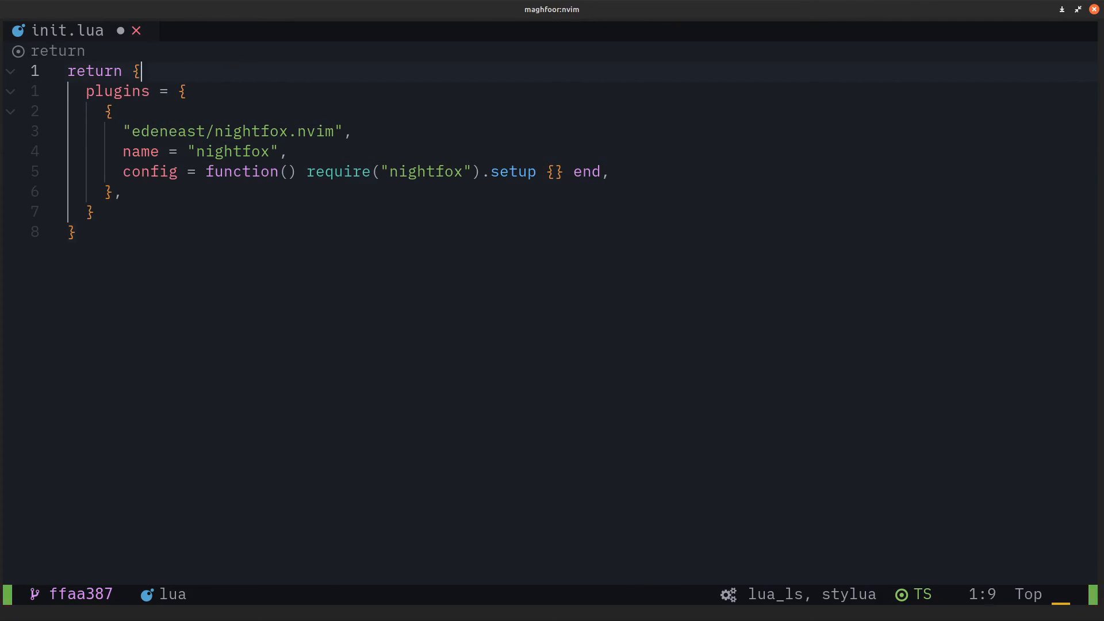
Step: Begin a colorscheme = "nightfox" setting above the plugins list
text(color)
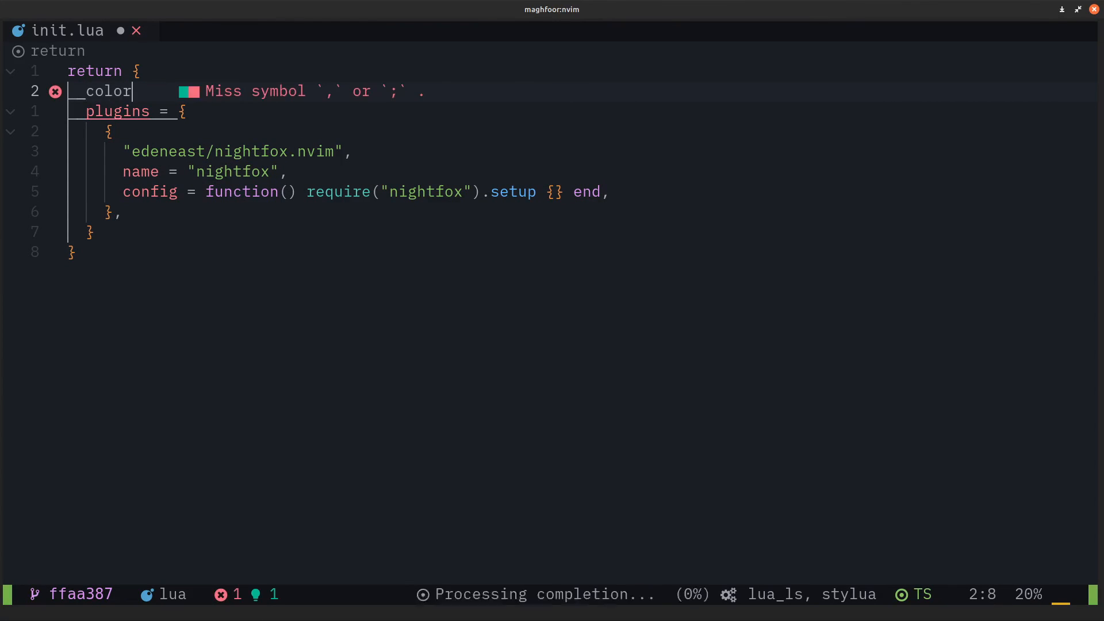
text(scheme = "nigh)
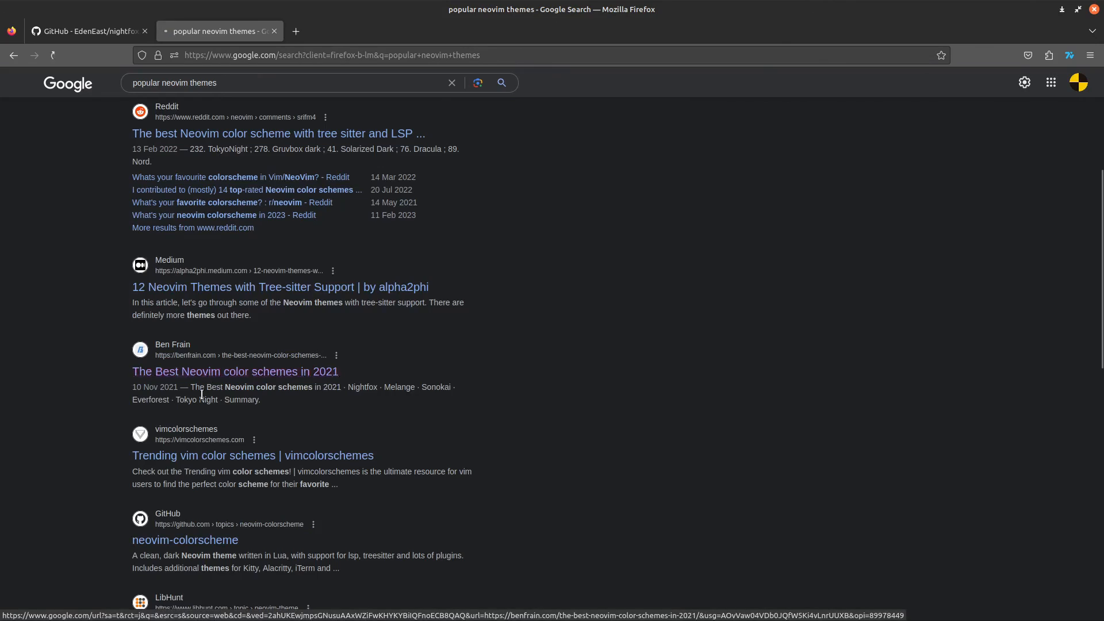
Step: Visit the Ben Frain Neovim color schemes article, then close it to return to the nightfox.nvim repo
click(234, 372)
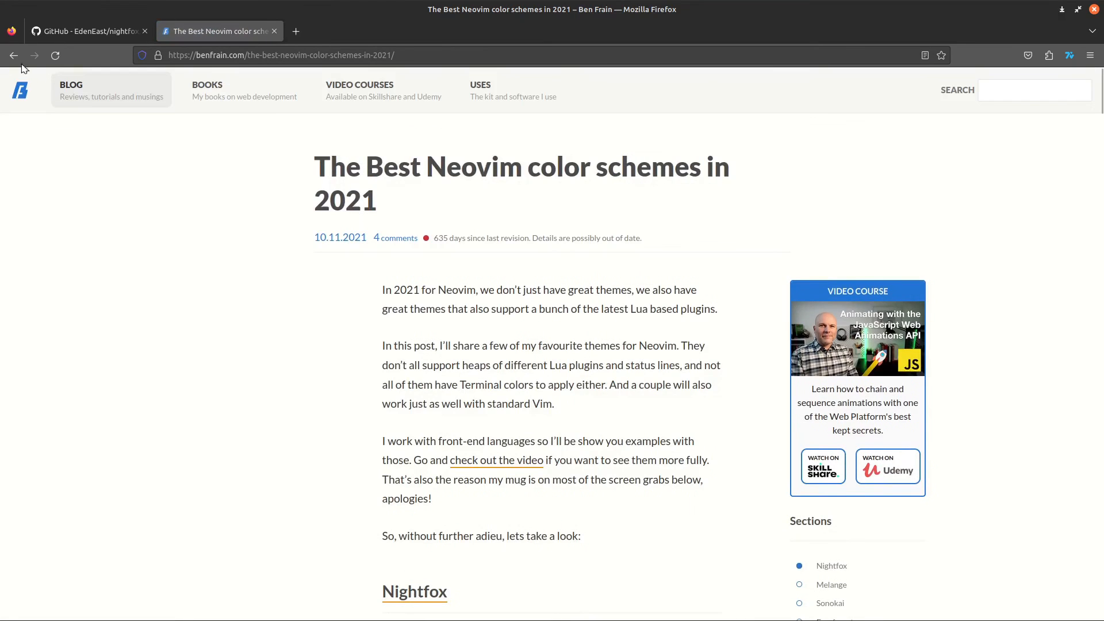
click(88, 30)
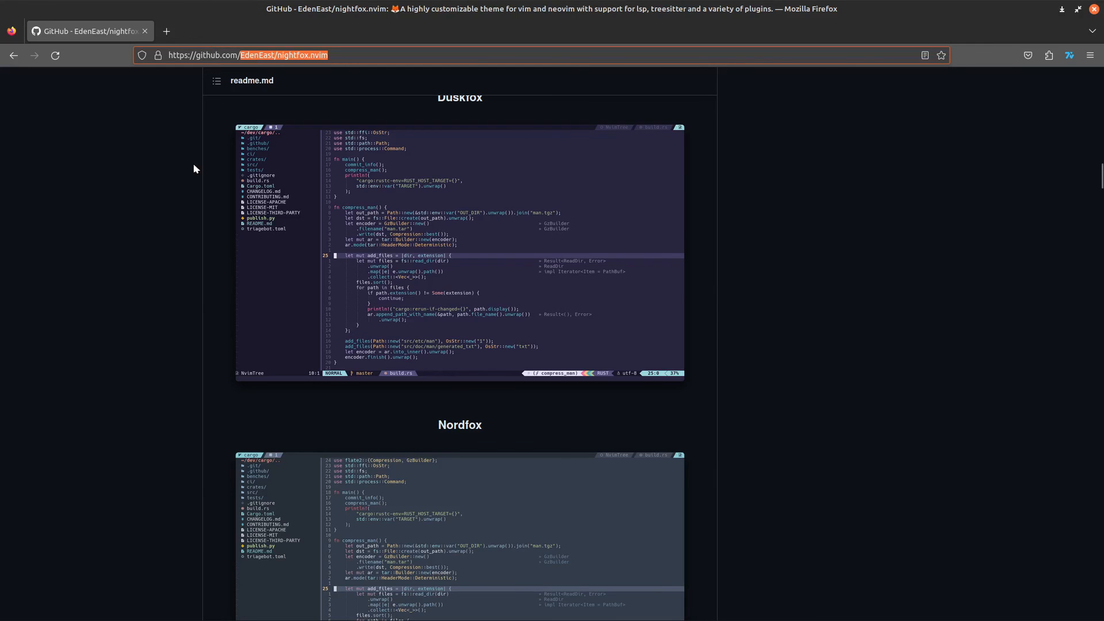